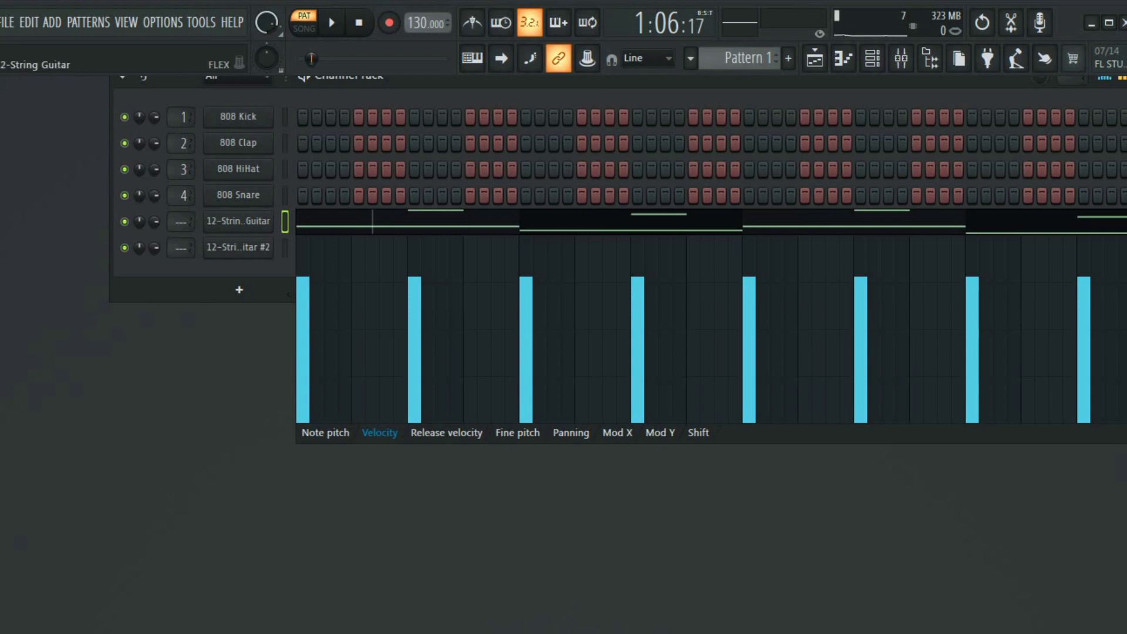
# Show the 12-String Guitar channel's notes in the piano roll with the Channel Rack hidden.
pyautogui.click(238, 246)
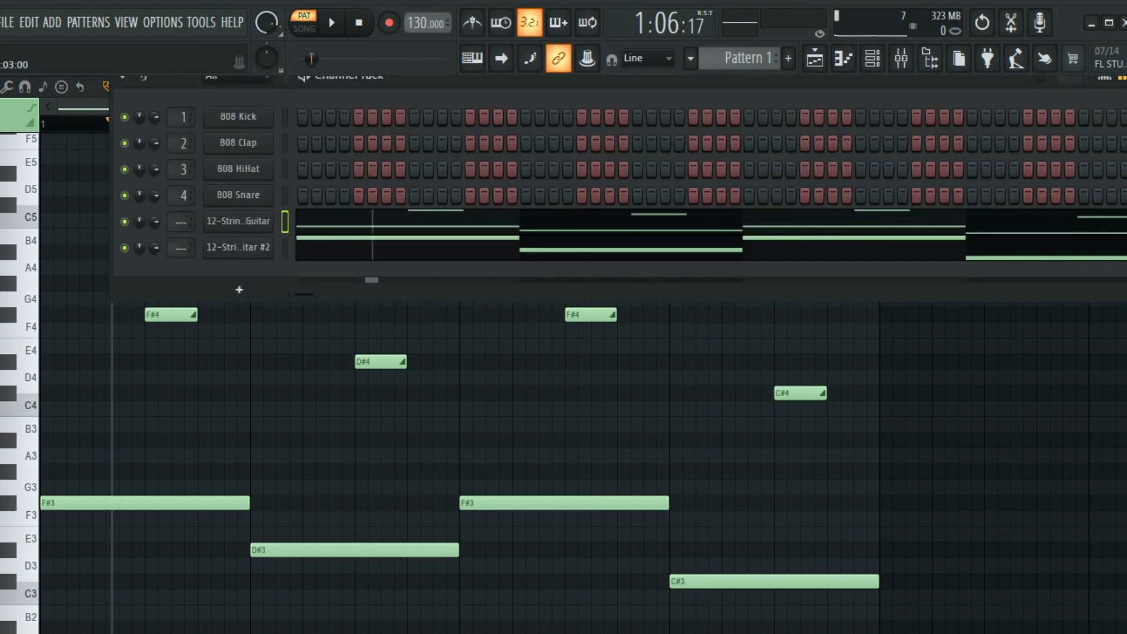
pyautogui.click(124, 248)
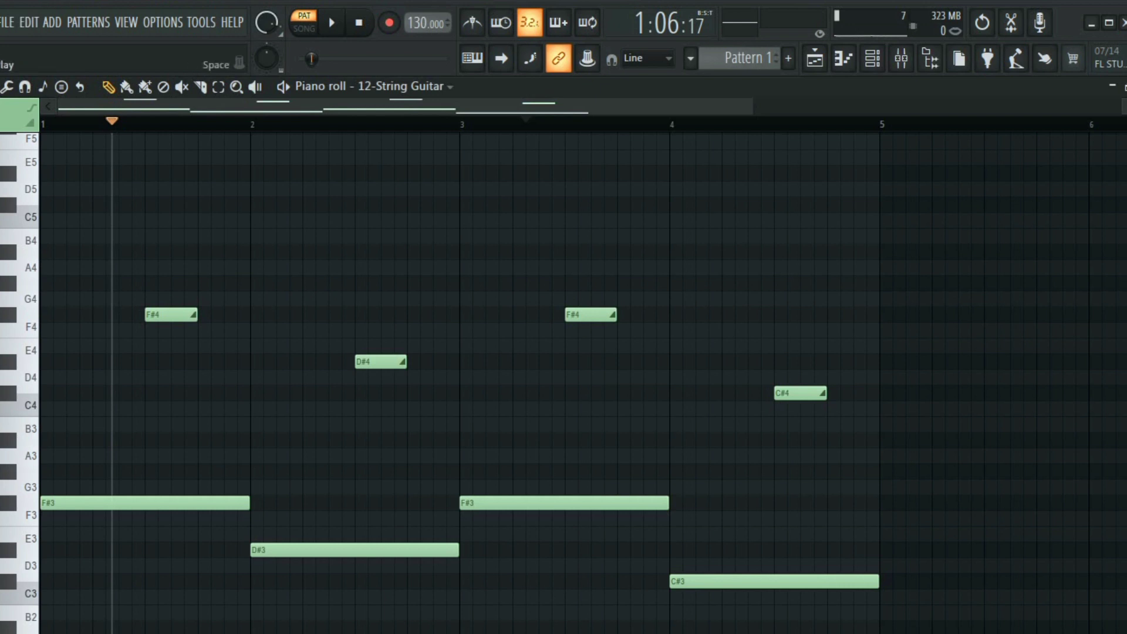
# Play back the 12-String Guitar pattern once and stop it.
pyautogui.click(331, 22)
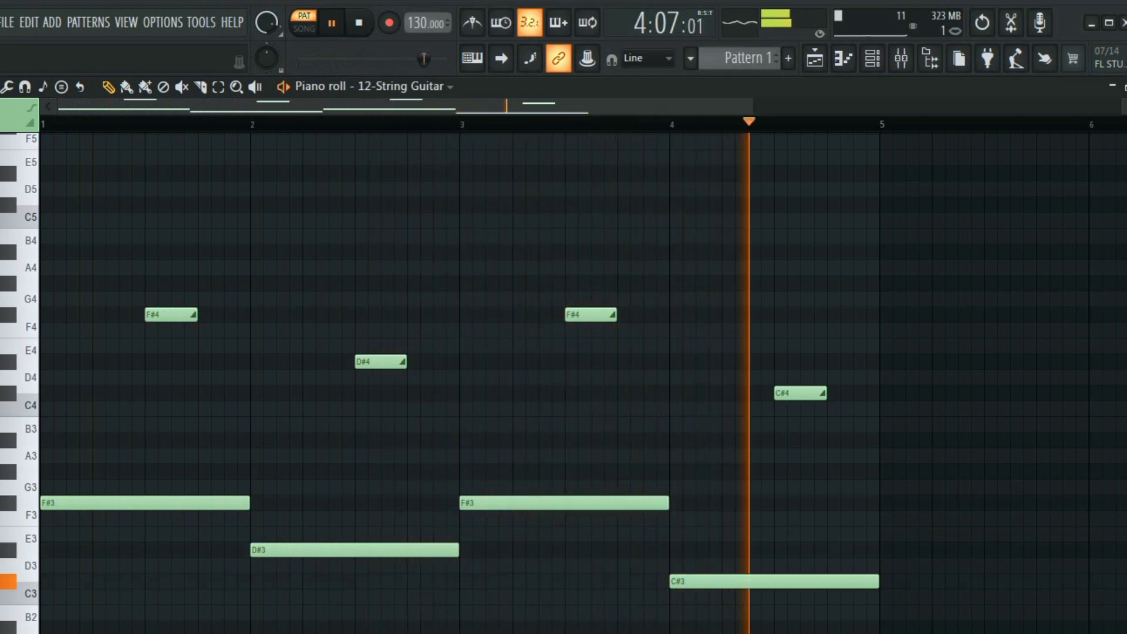
pyautogui.click(331, 22)
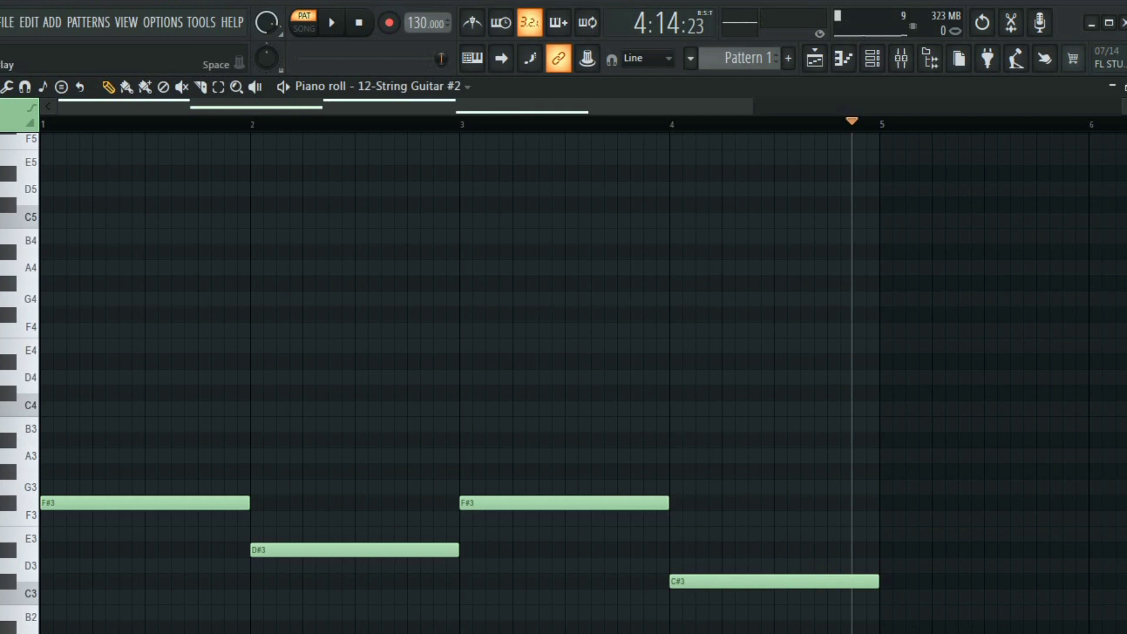
# Play the 12-String Guitar #2 bass line, stop, and bring up the Channel Rack.
pyautogui.click(330, 22)
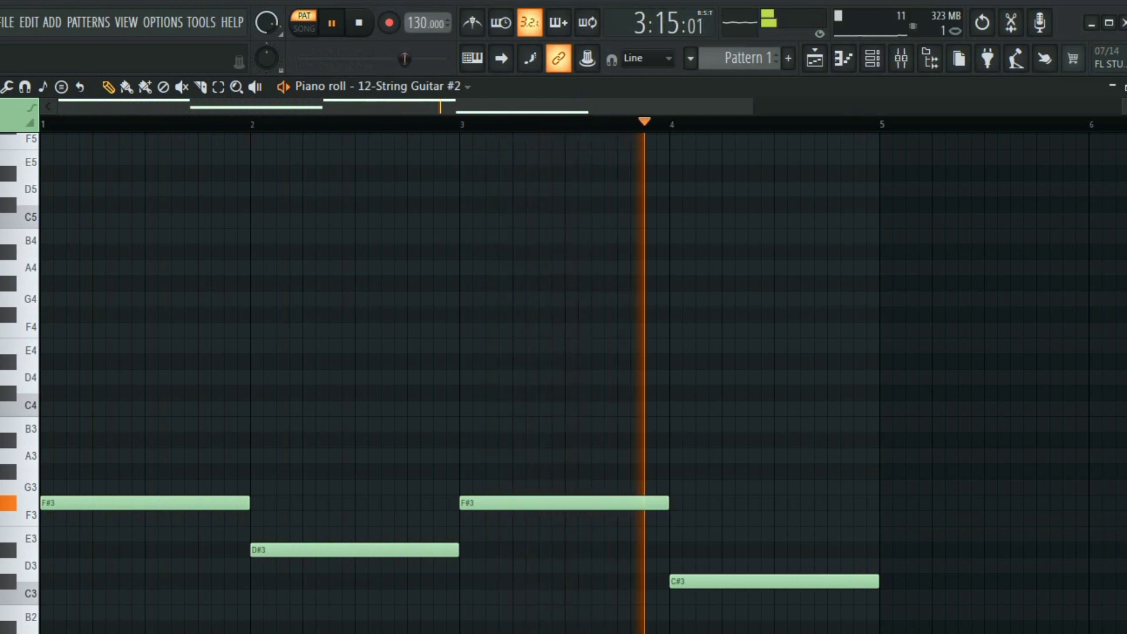
pyautogui.click(331, 22)
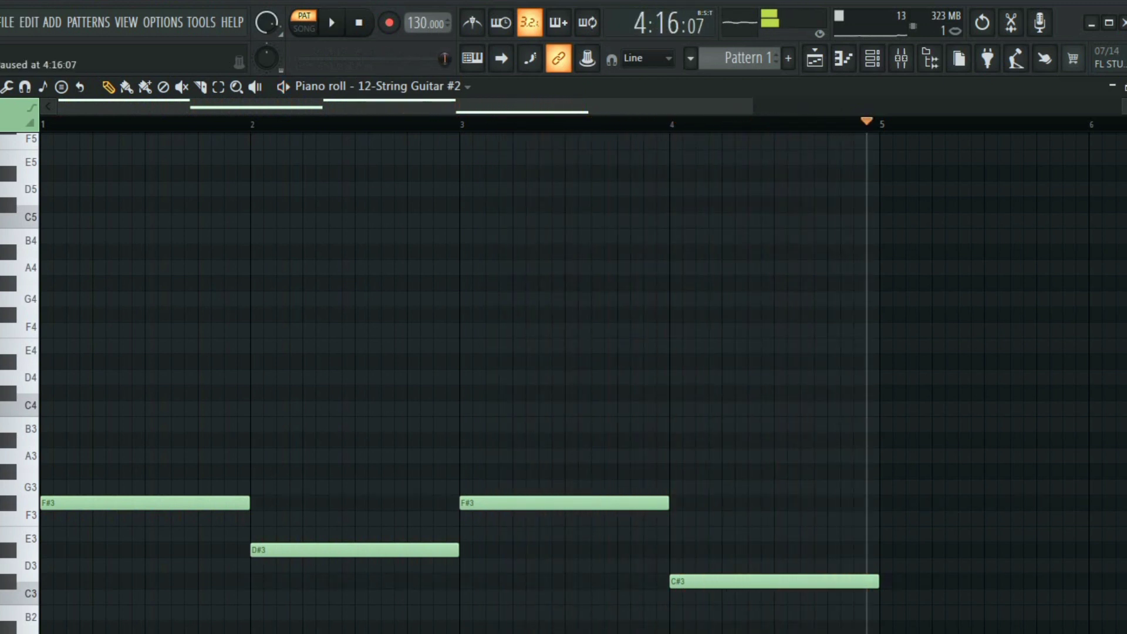
pyautogui.click(872, 59)
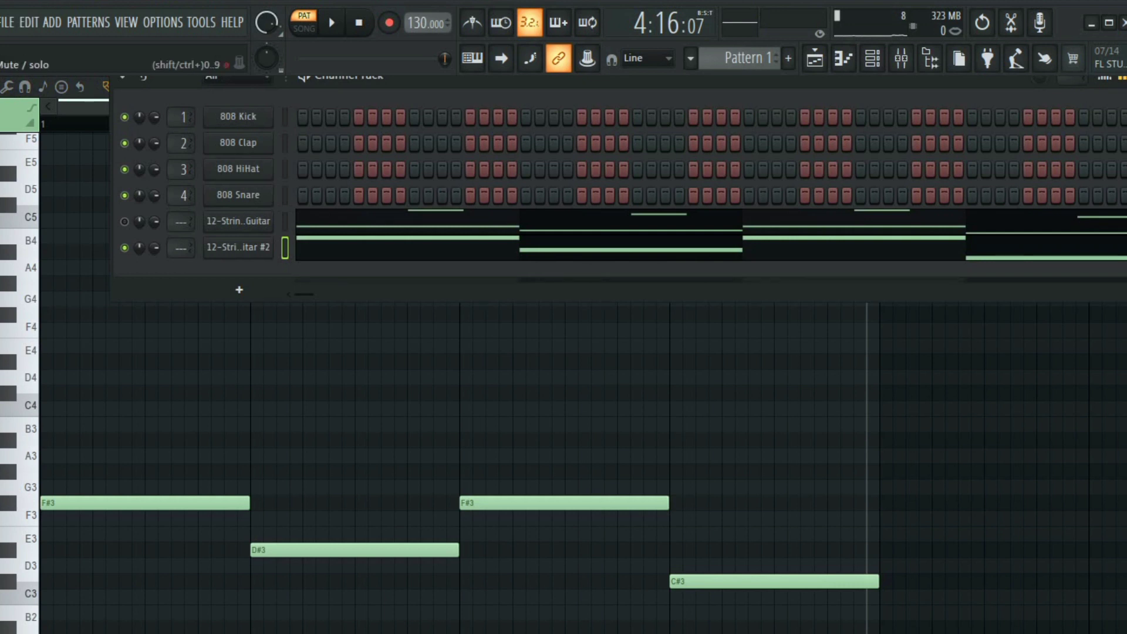
# Hide the Channel Rack so the 12-String Guitar #2 piano roll is in front again.
pyautogui.click(126, 248)
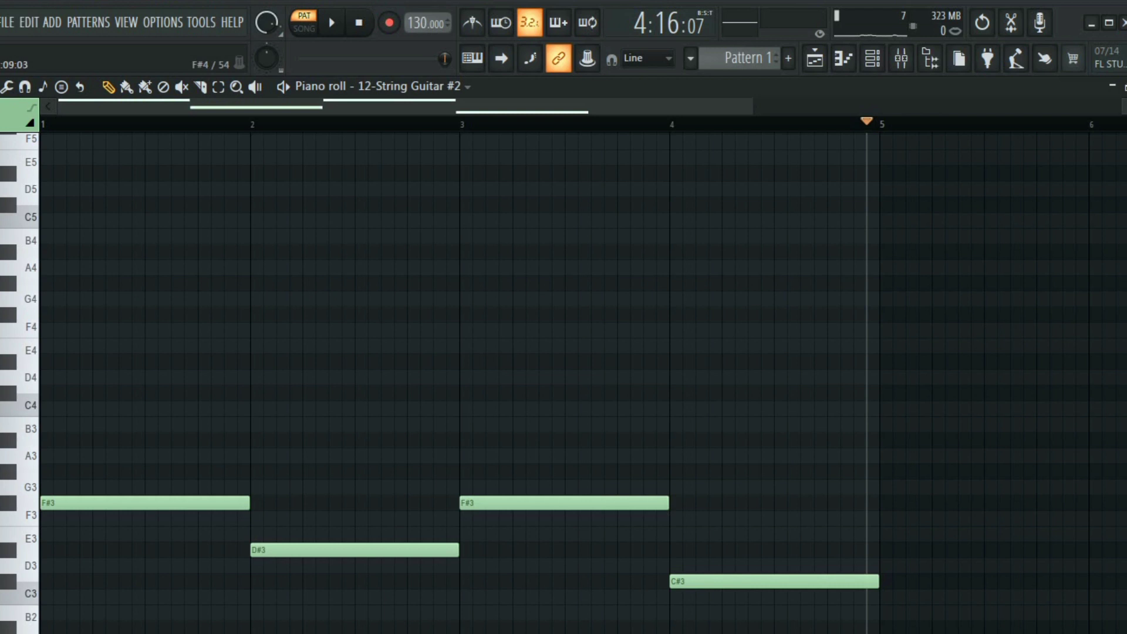
# Place a slide note at F#4 in bar 1 (start 1:09:00, length 0:04:00) and accept its properties.
pyautogui.click(171, 315)
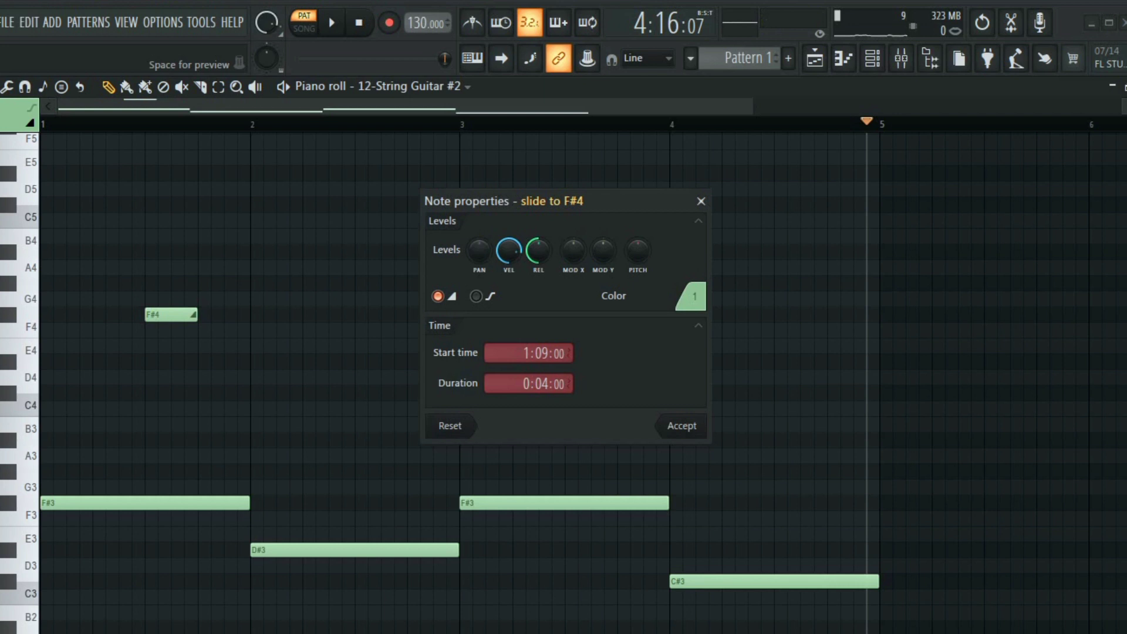
pyautogui.click(680, 425)
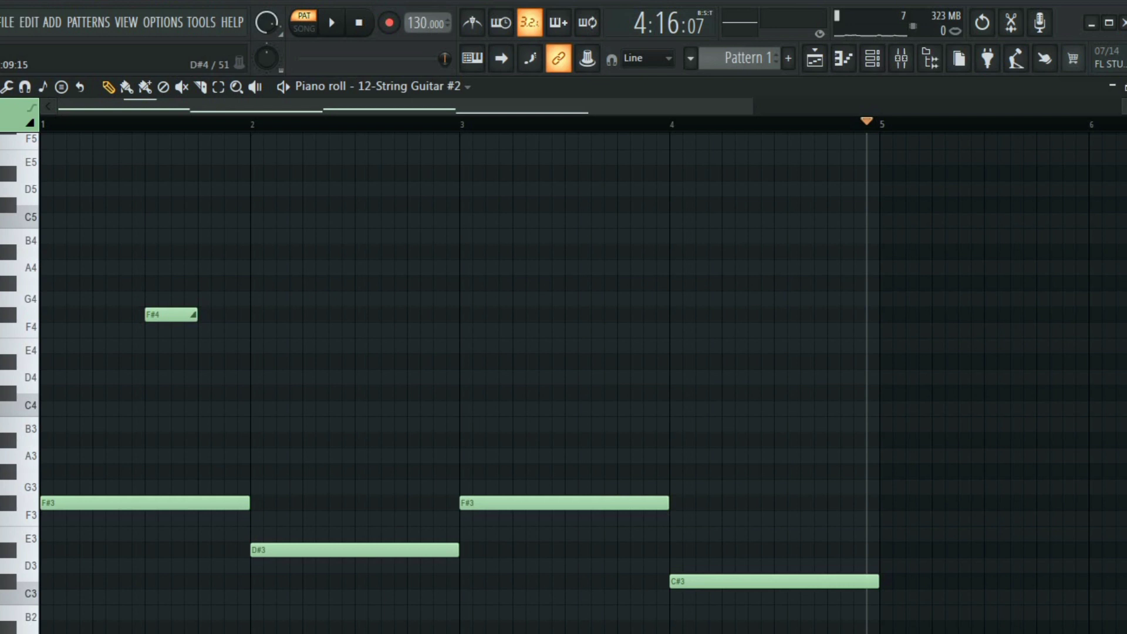
pyautogui.click(30, 122)
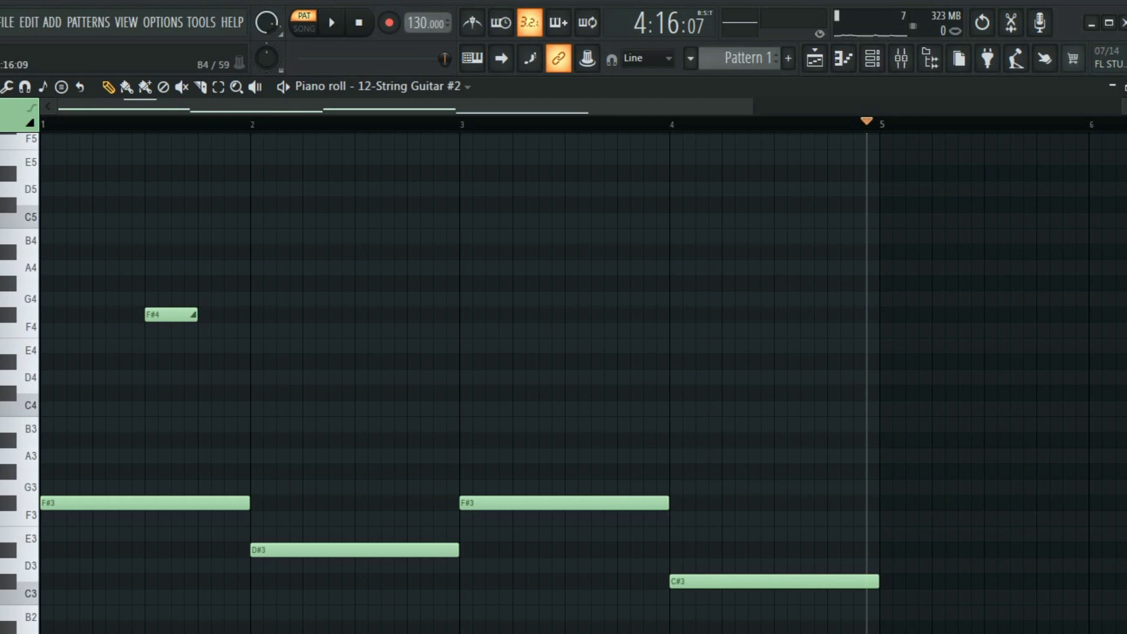
pyautogui.click(274, 251)
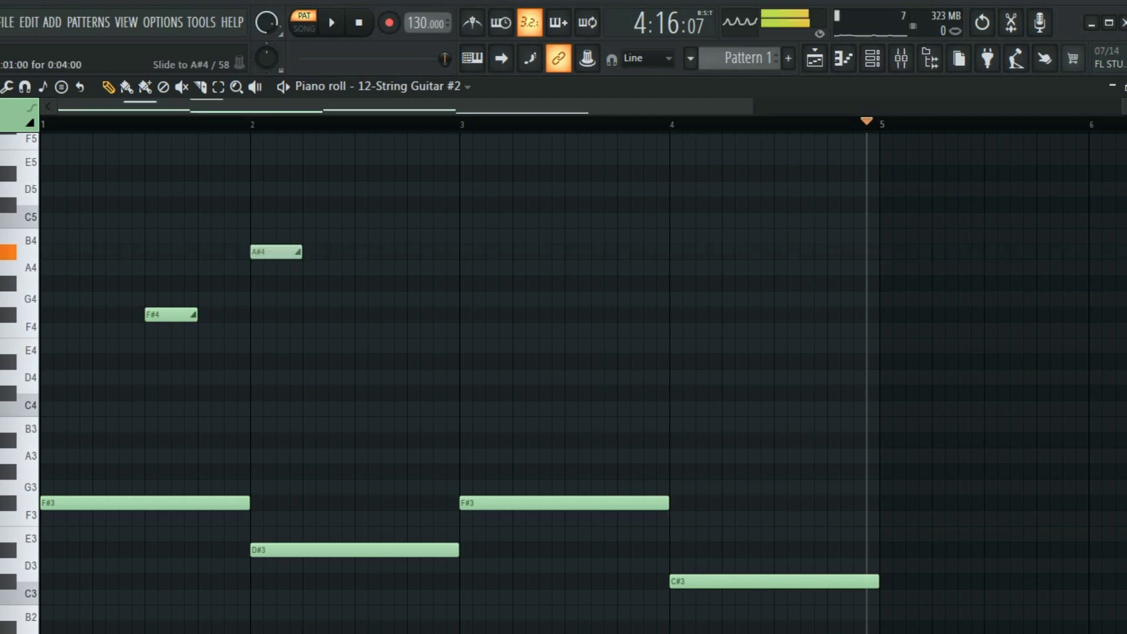
pyautogui.moveTo(293, 251); pyautogui.dragTo(471, 252)
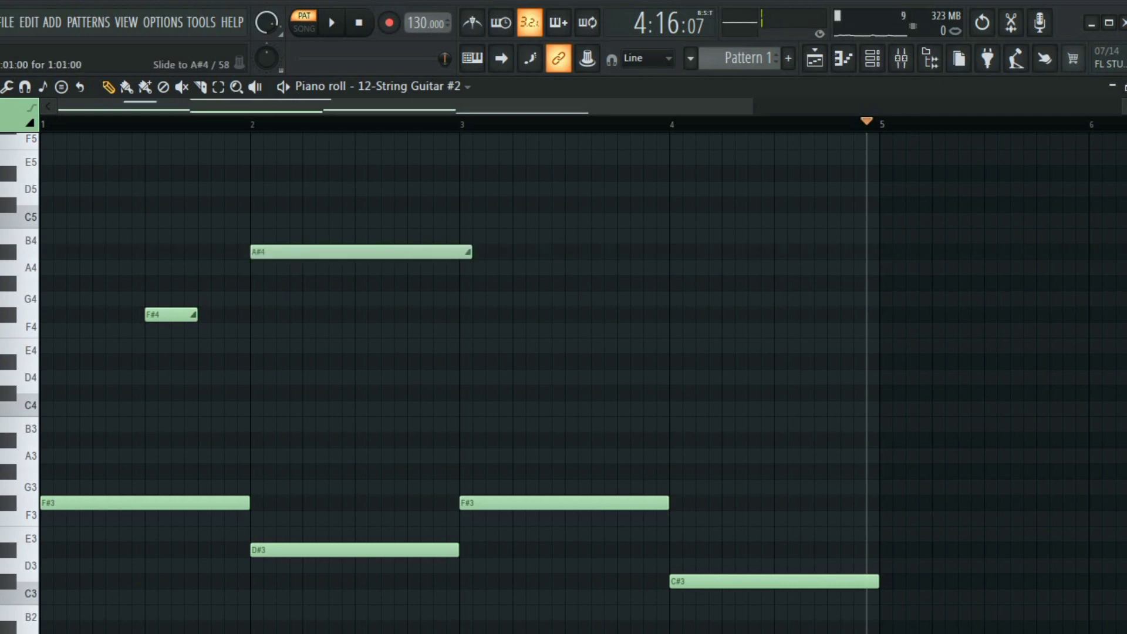
pyautogui.moveTo(471, 251); pyautogui.dragTo(460, 251)
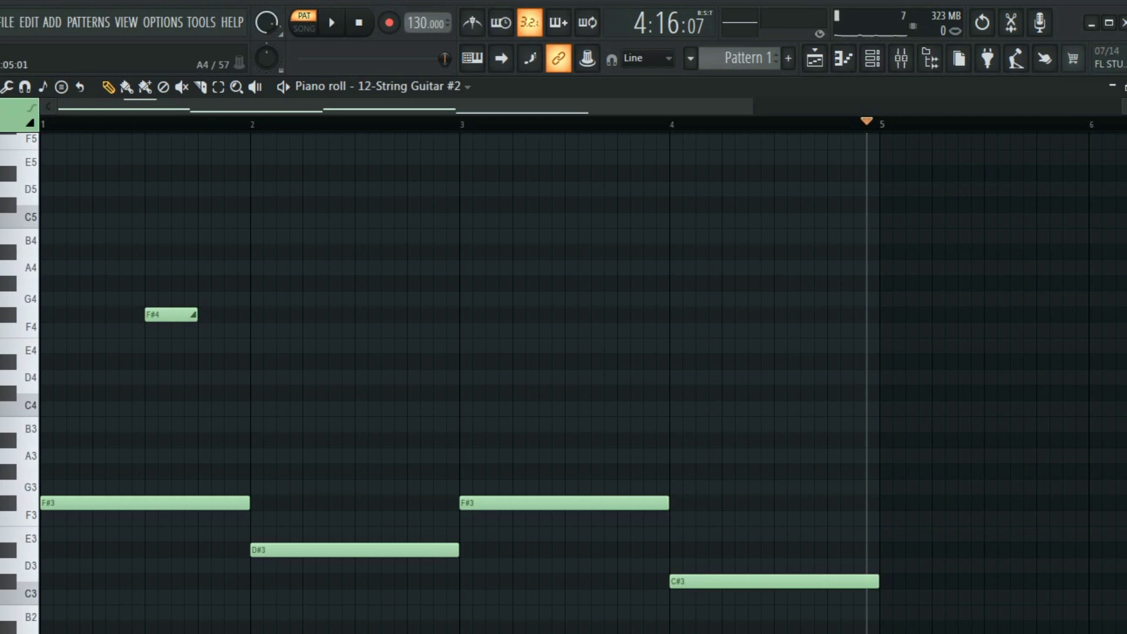
# Halve the F#4 slide note to 0:02:00 and play bar 1 on loop.
pyautogui.click(31, 122)
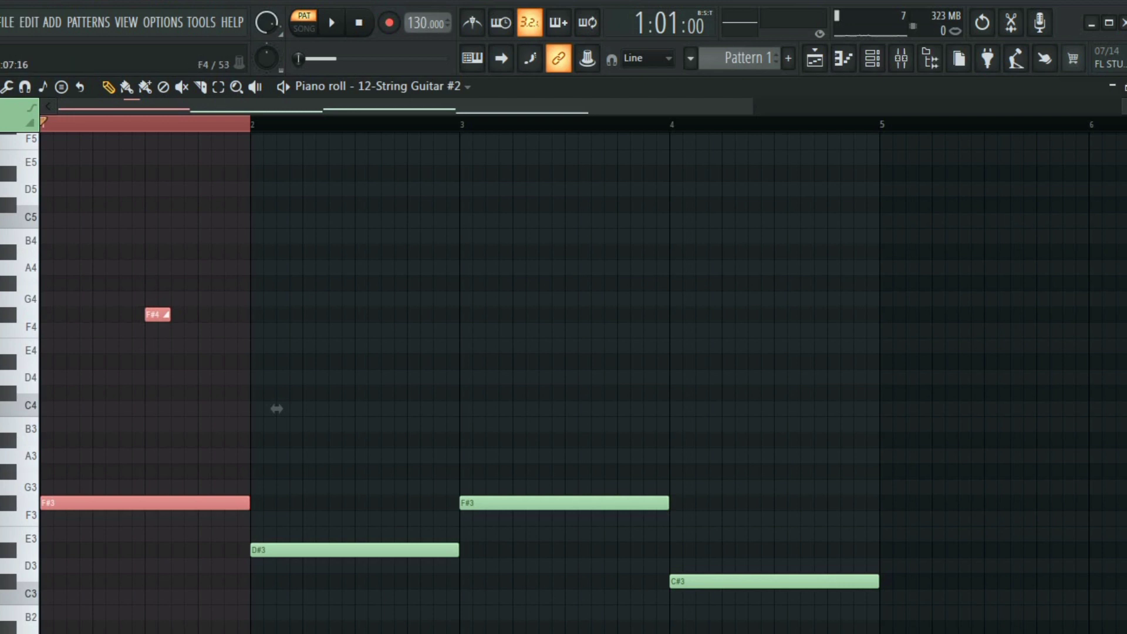
pyautogui.click(331, 22)
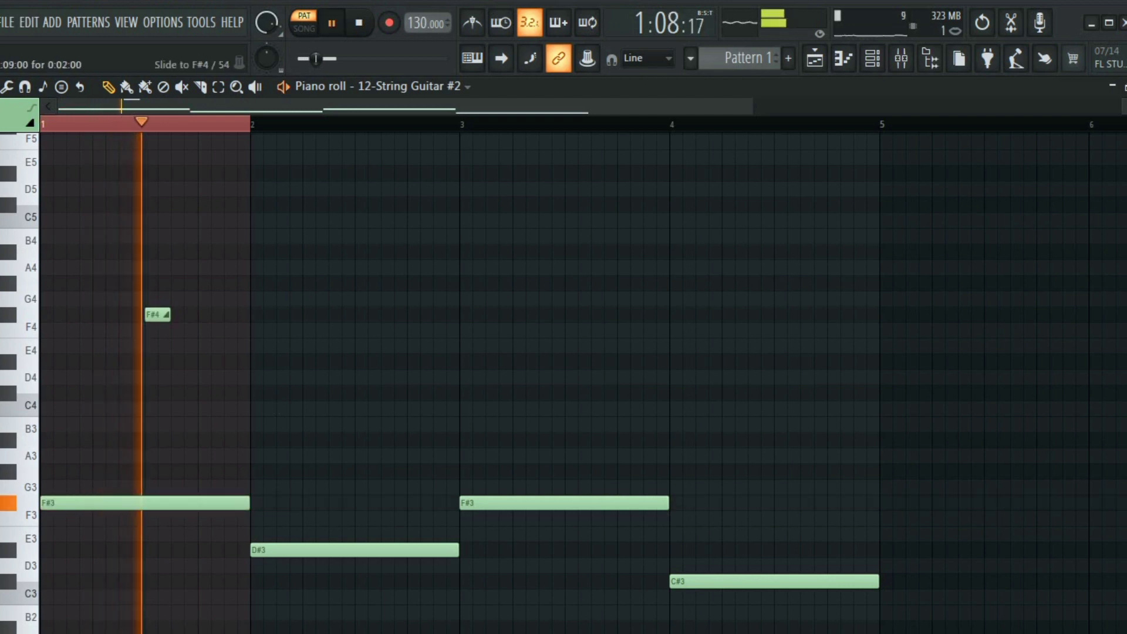